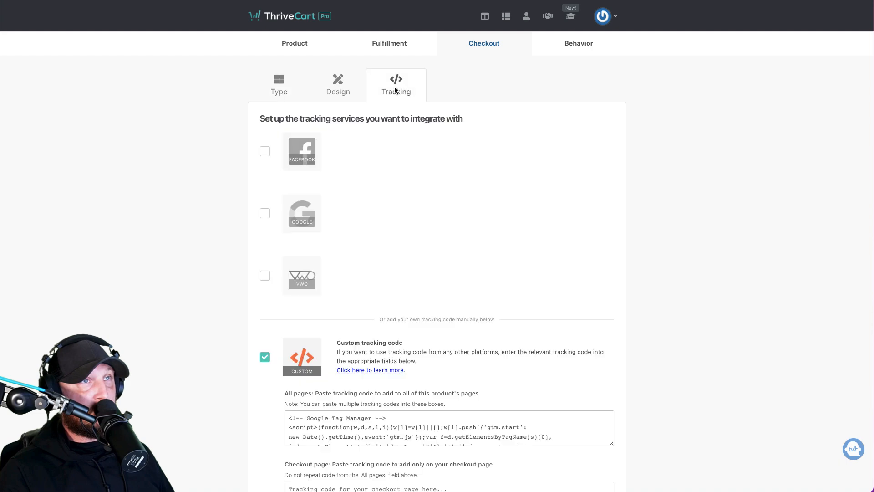
scroll("down", 3)
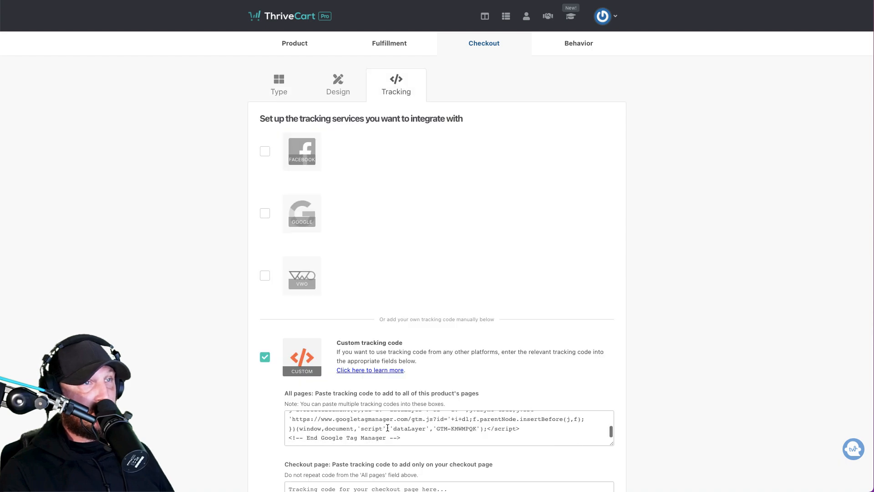
scroll("down", 3)
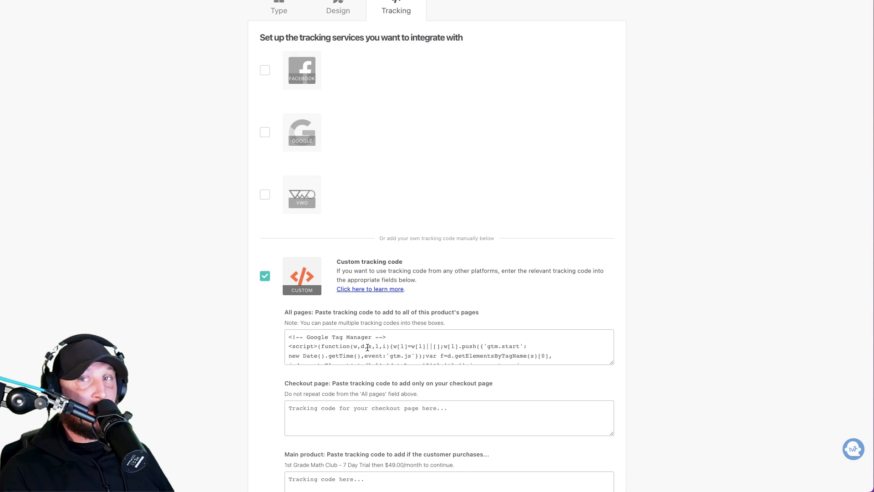
scroll("down", 3)
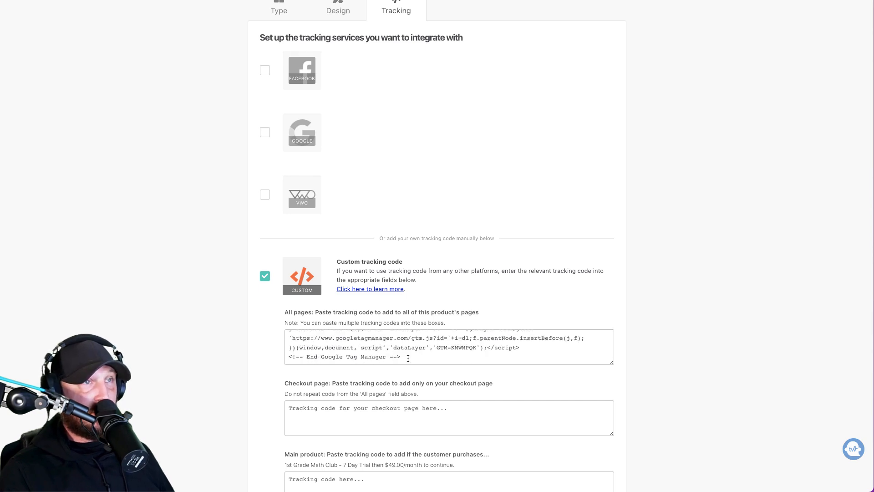
left_click(407, 357)
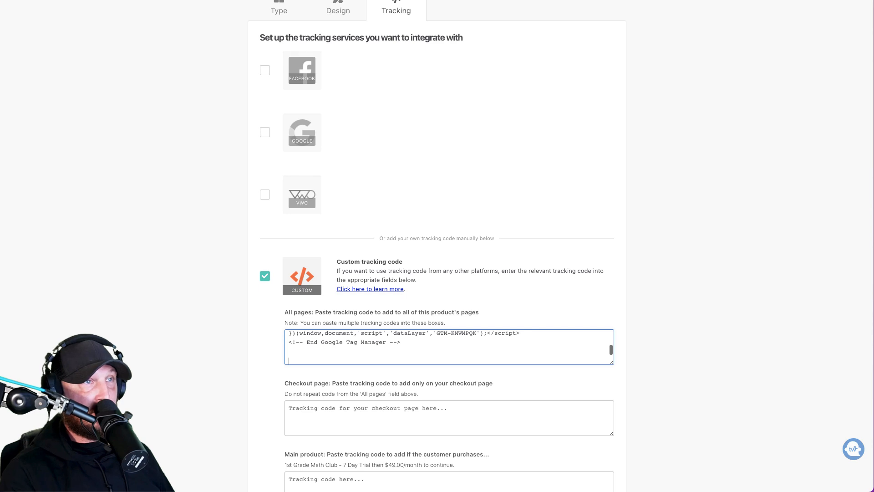
mouse_move(354, 363)
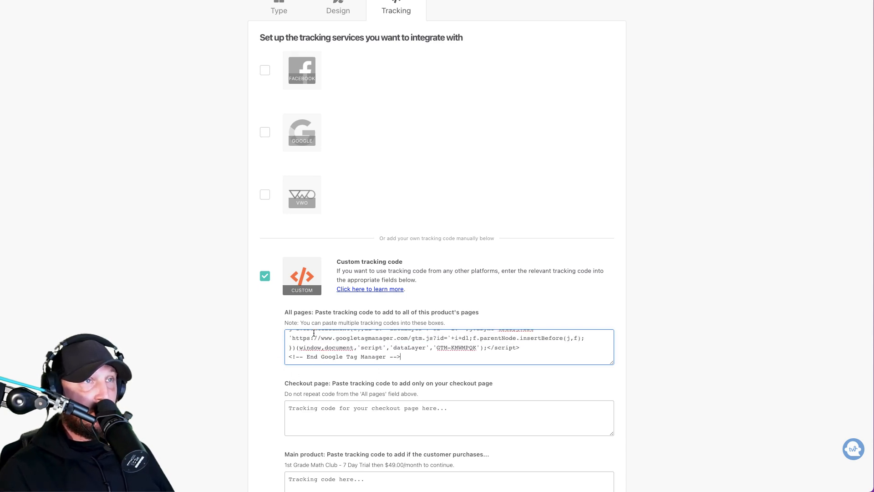
mouse_move(278, 339)
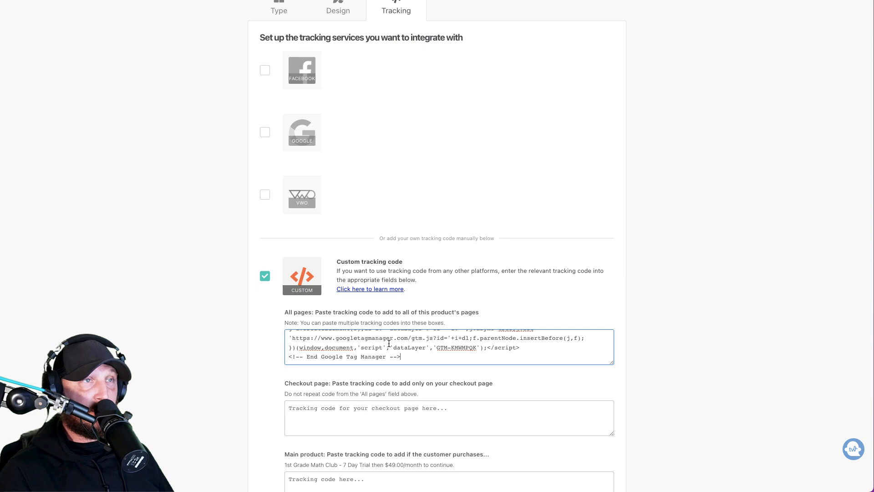
mouse_move(294, 130)
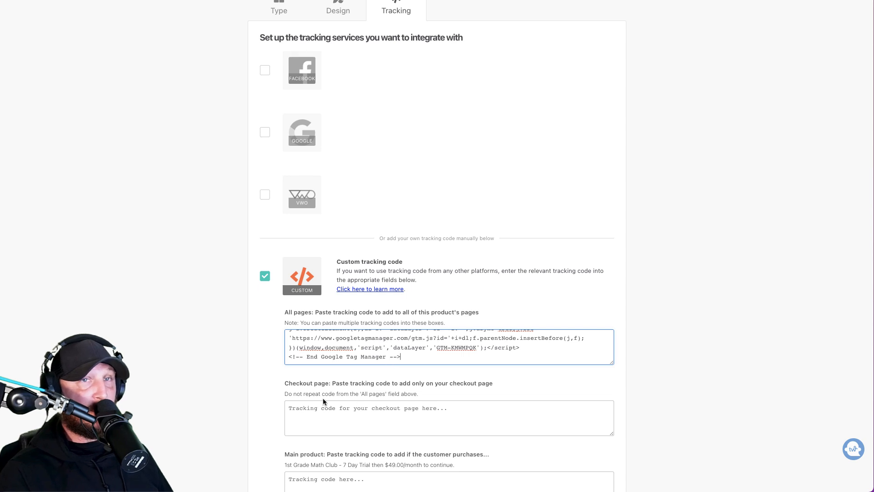
mouse_move(225, 394)
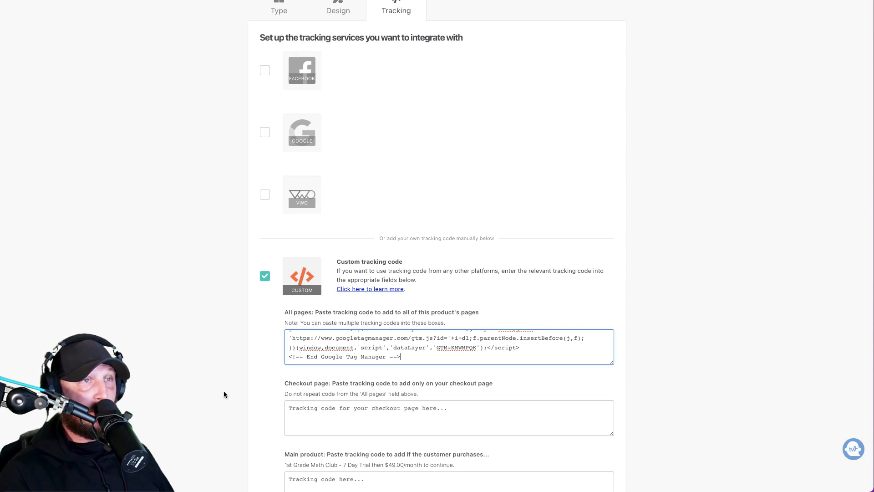
scroll("down", 3)
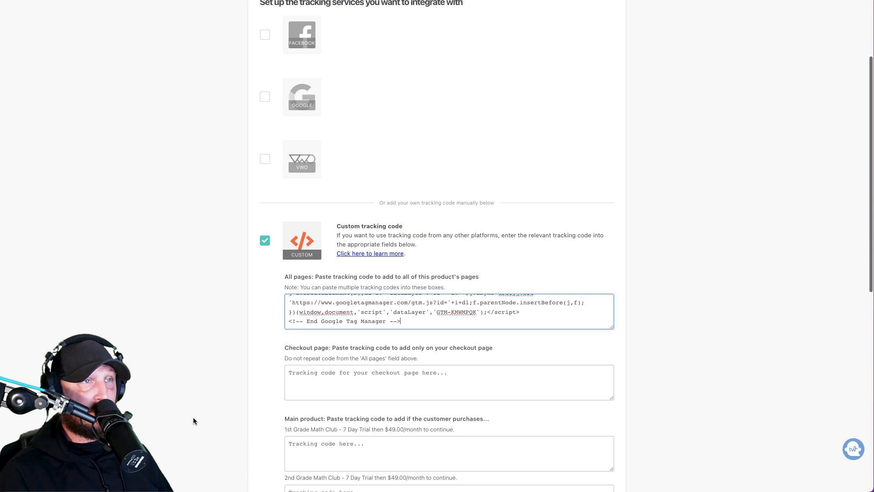
scroll("down", 3)
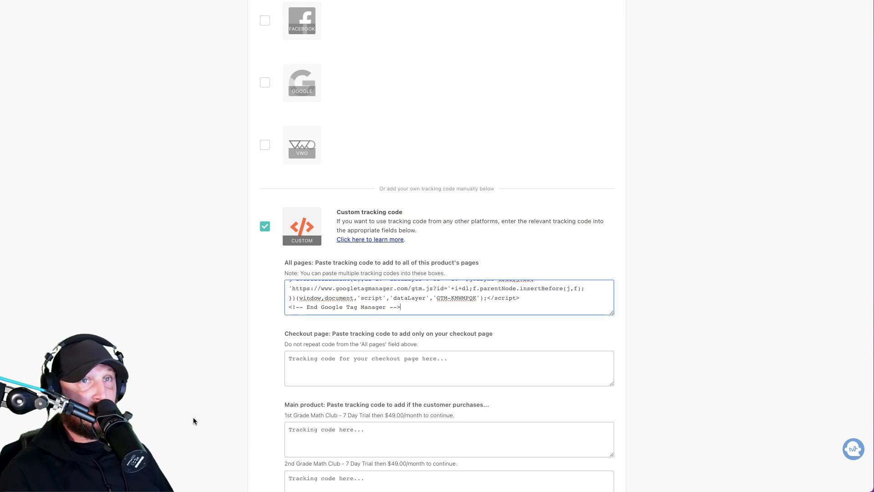
mouse_move(295, 392)
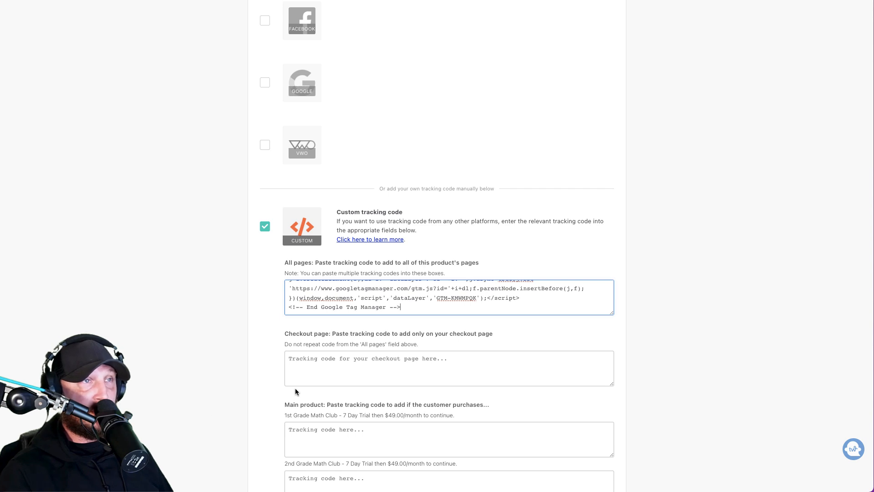
mouse_move(318, 440)
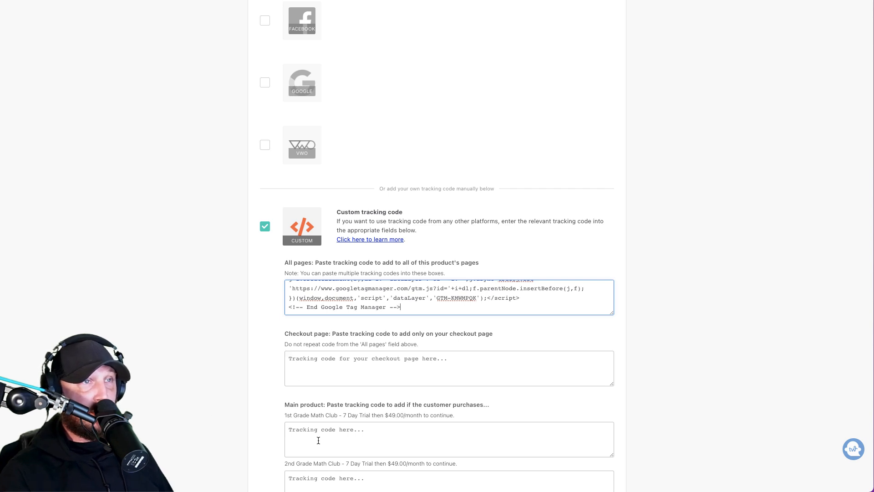
mouse_move(342, 336)
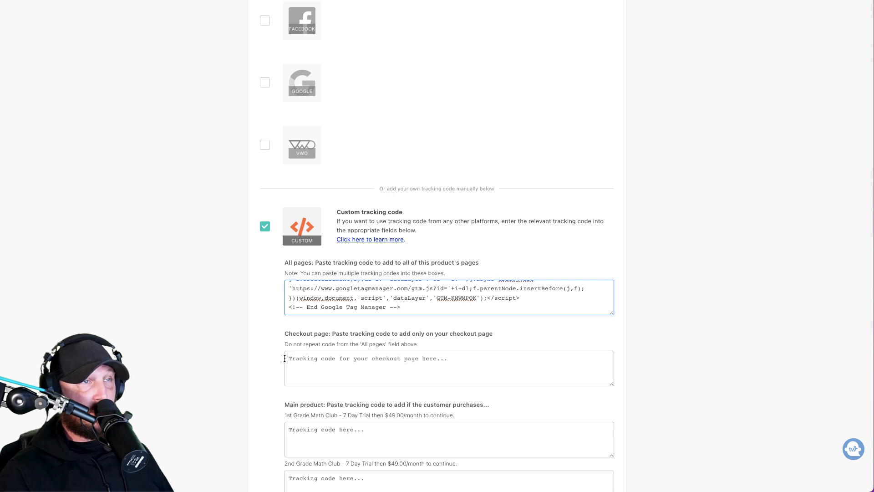
scroll("down", 3)
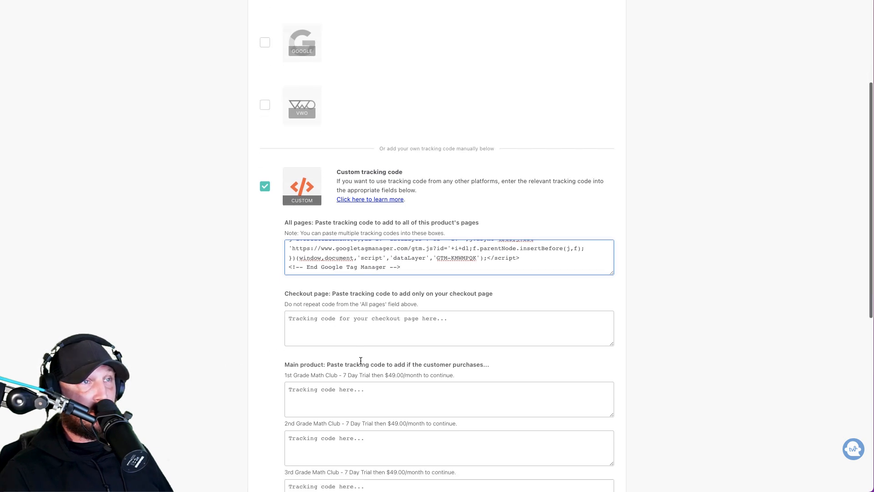
scroll("down", 3)
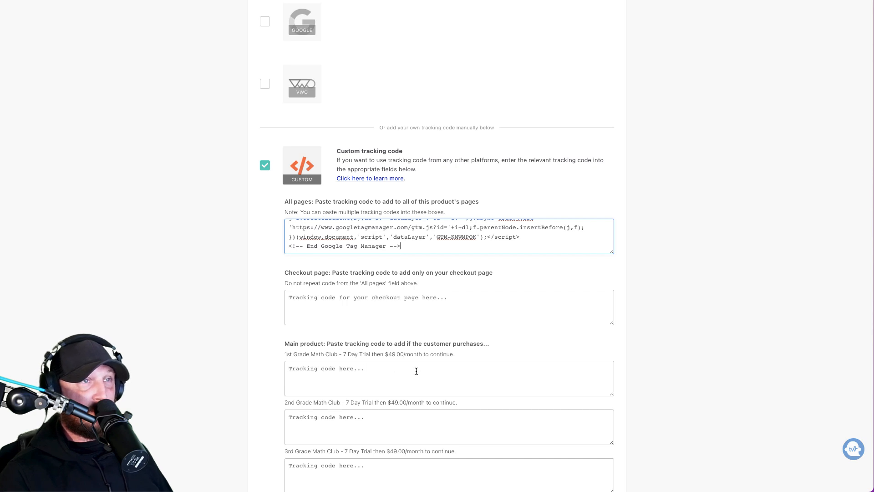
mouse_move(384, 378)
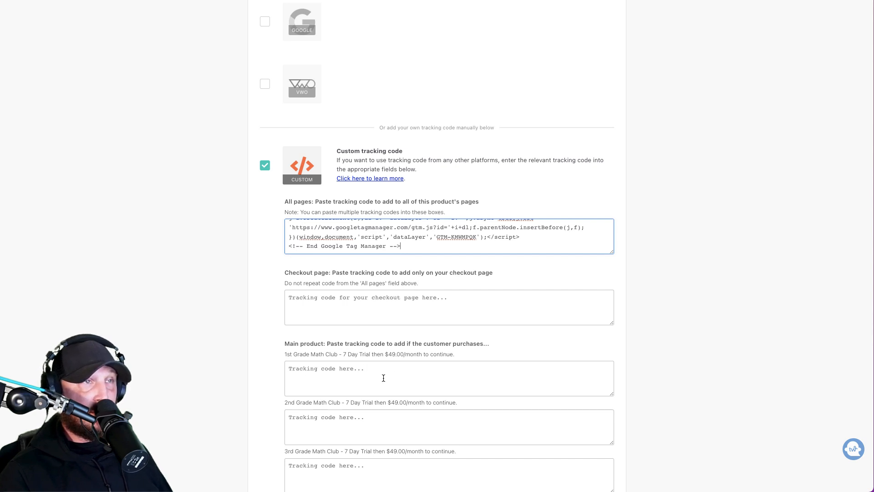
scroll("up", 3)
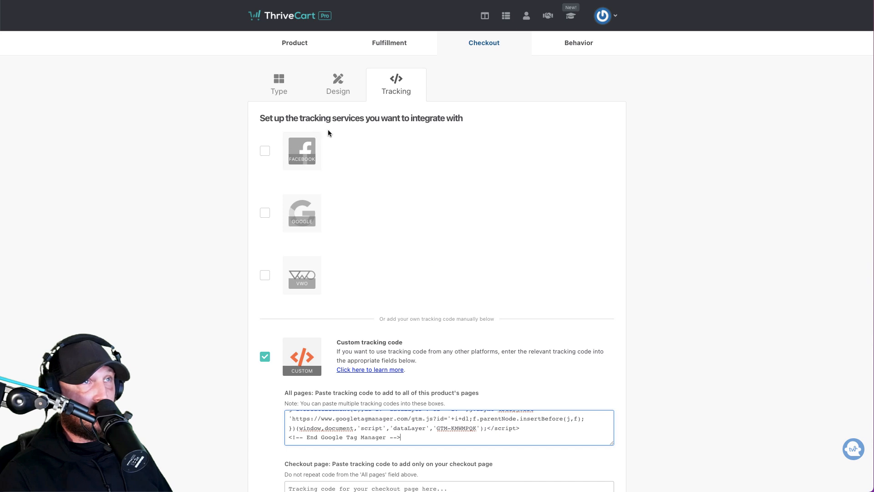
mouse_move(388, 279)
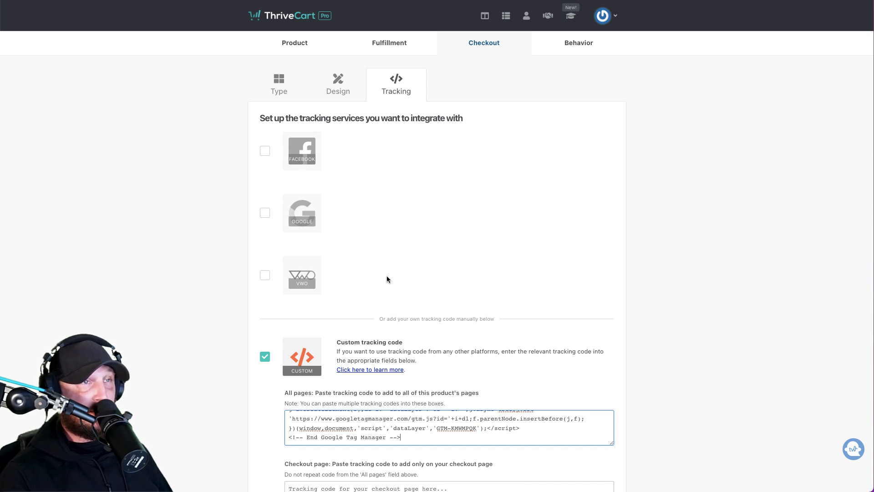
scroll("down", 3)
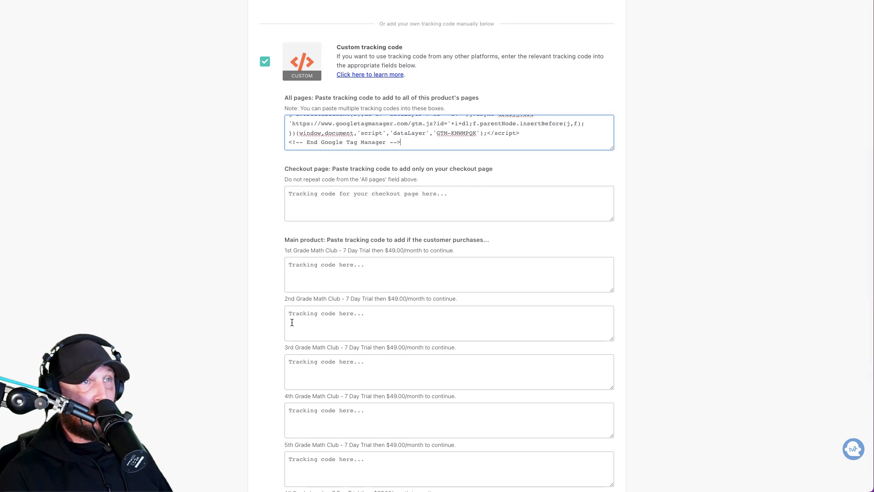
mouse_move(342, 313)
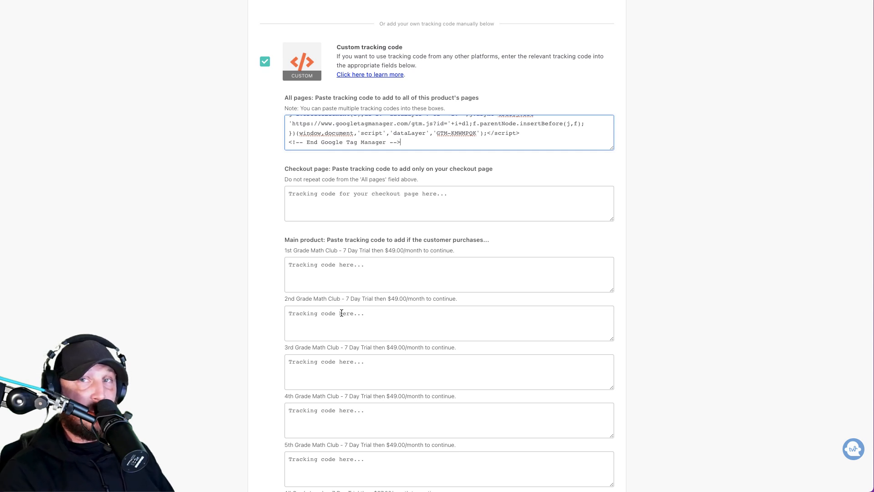
mouse_move(316, 401)
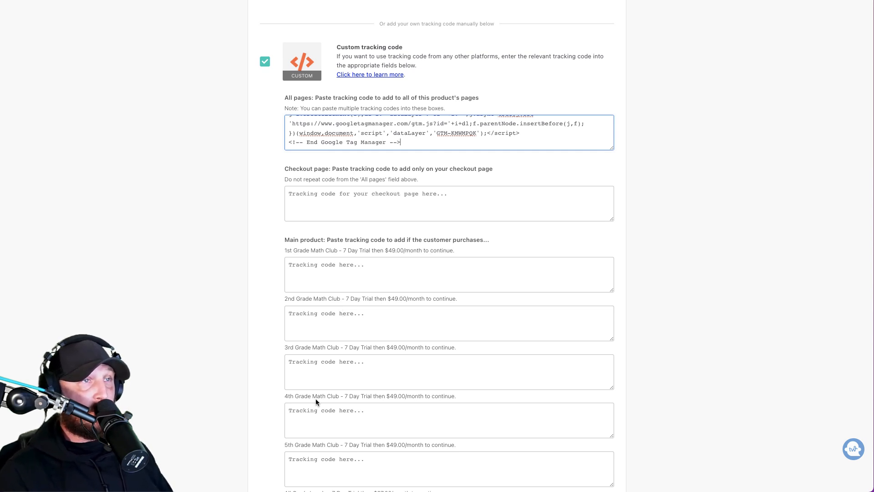
scroll("down", 3)
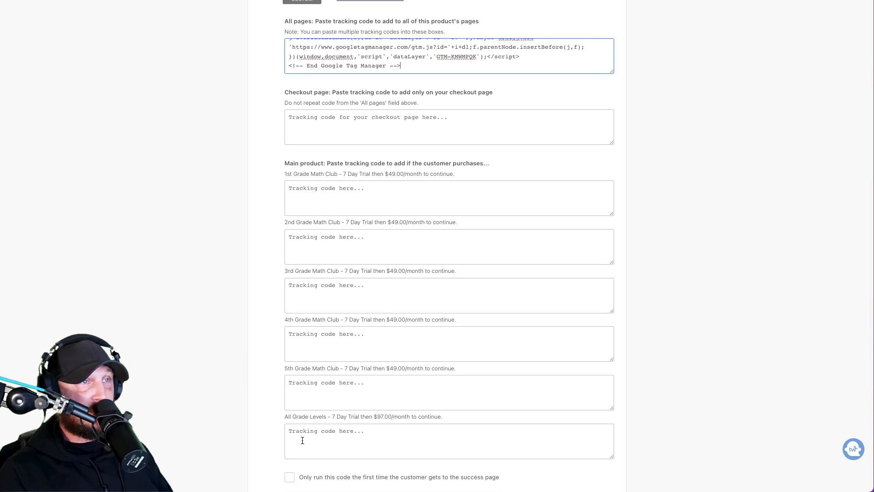
scroll("down", 3)
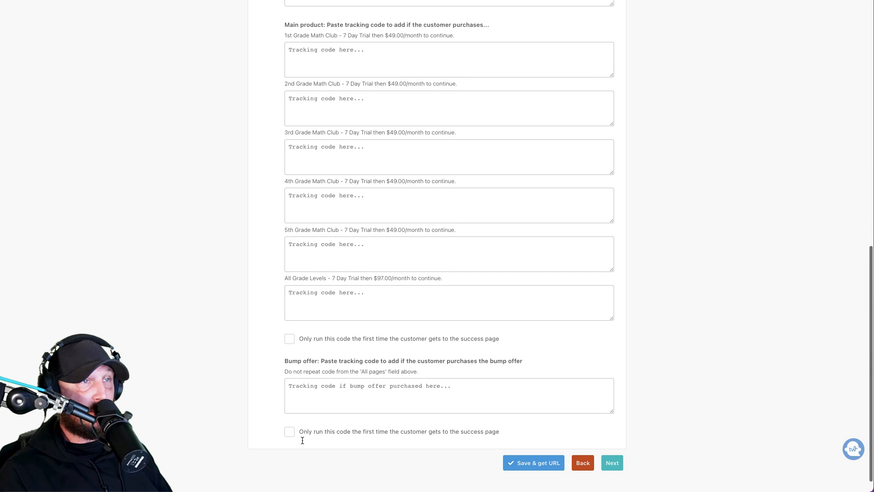
scroll("up", 3)
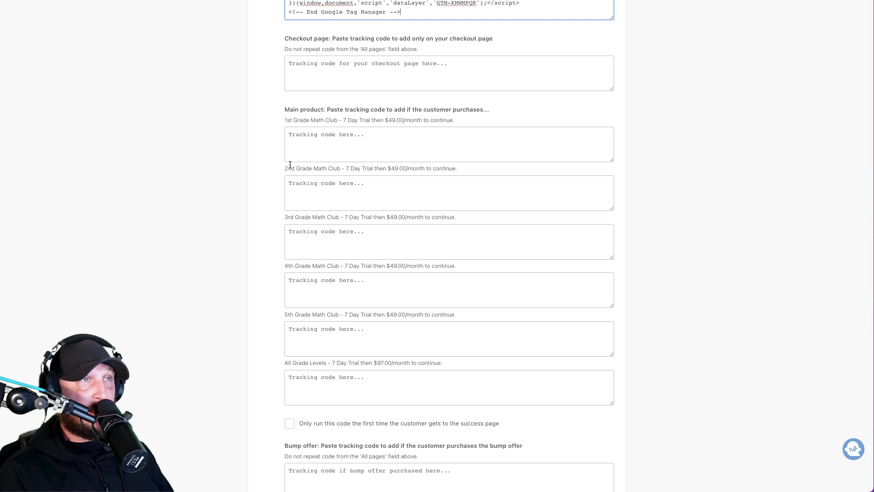
mouse_move(254, 396)
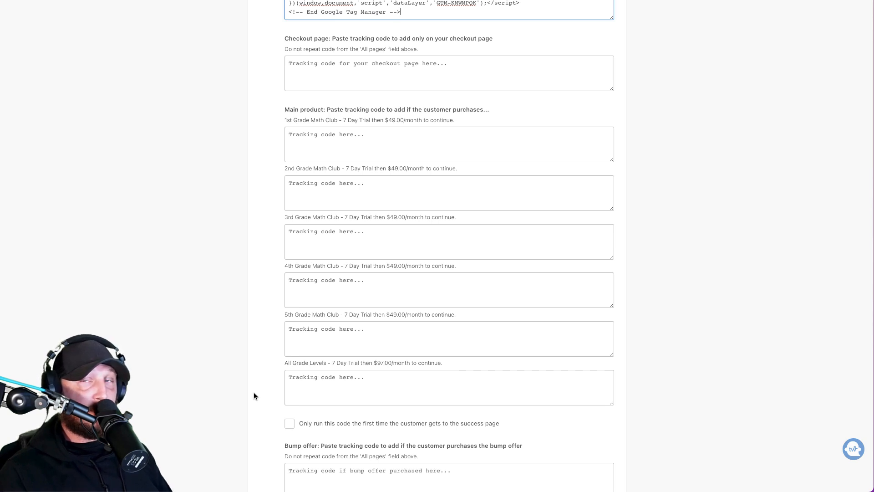
mouse_move(472, 124)
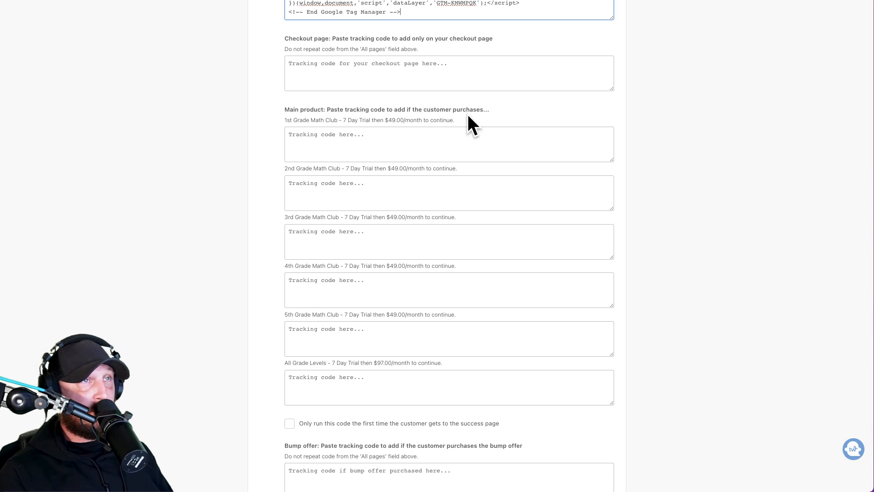
mouse_move(432, 368)
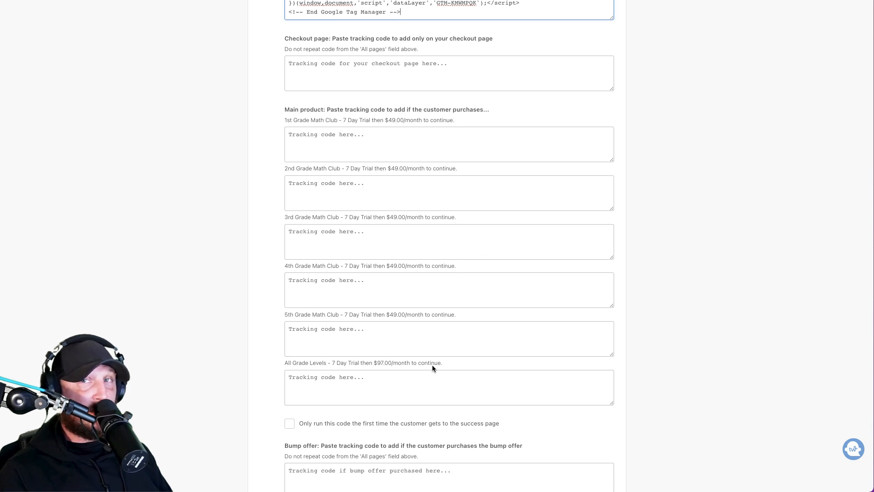
scroll("down", 3)
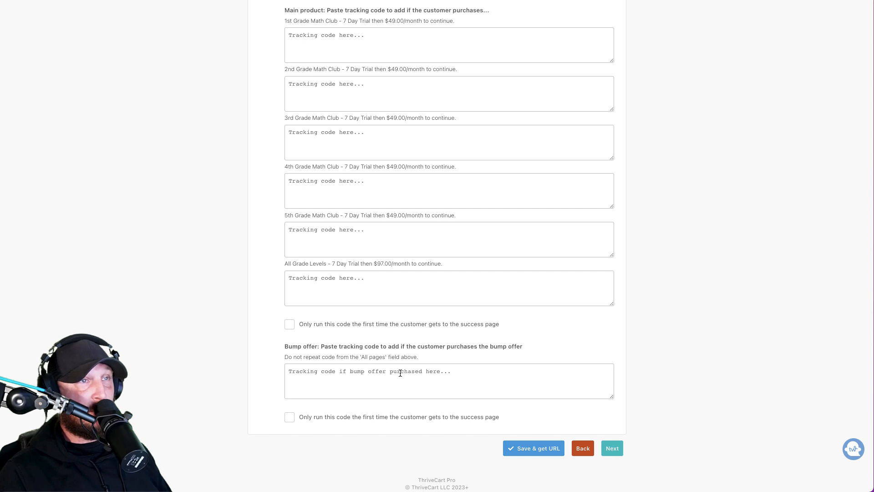
mouse_move(413, 405)
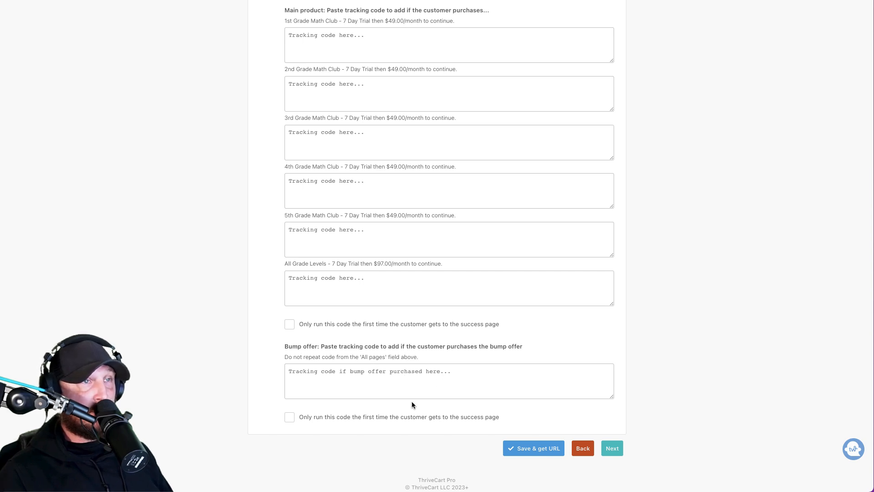
mouse_move(412, 369)
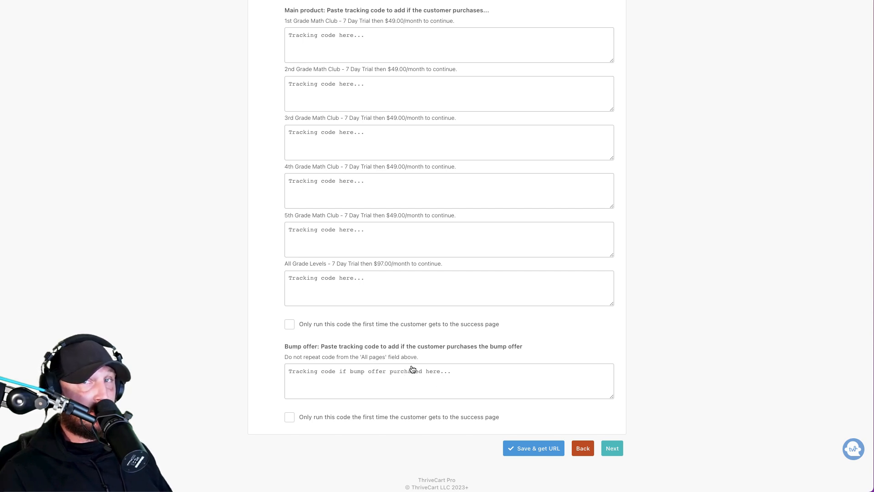
scroll("up", 3)
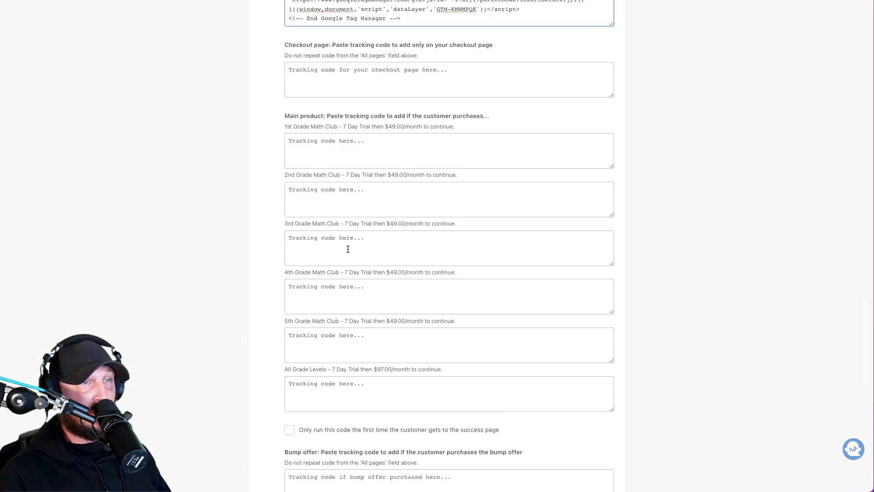
scroll("up", 3)
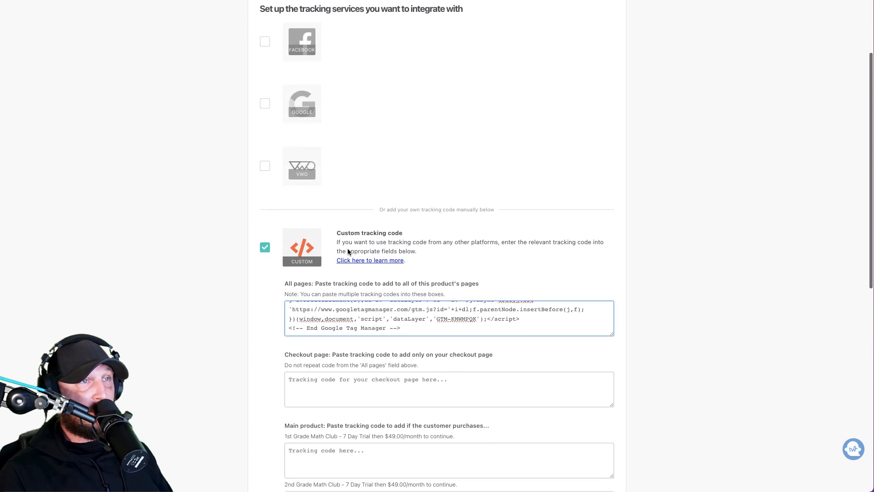
scroll("down", 3)
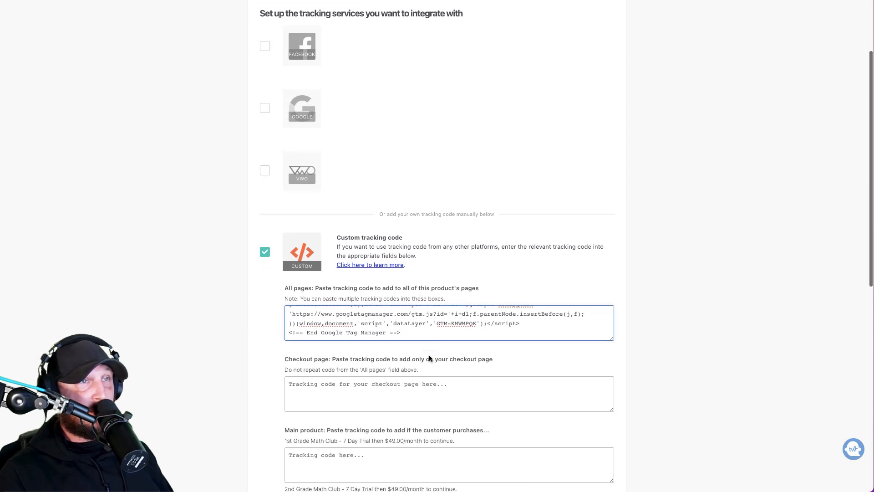
scroll("down", 3)
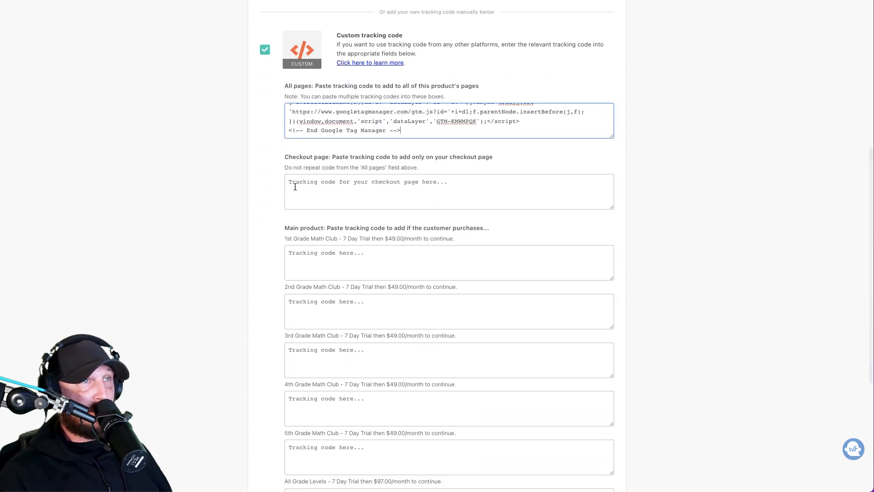
scroll("down", 3)
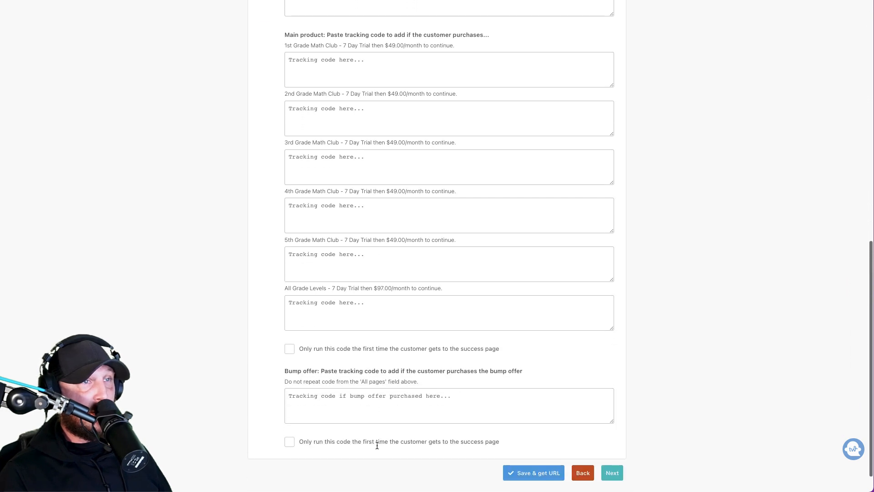
scroll("up", 3)
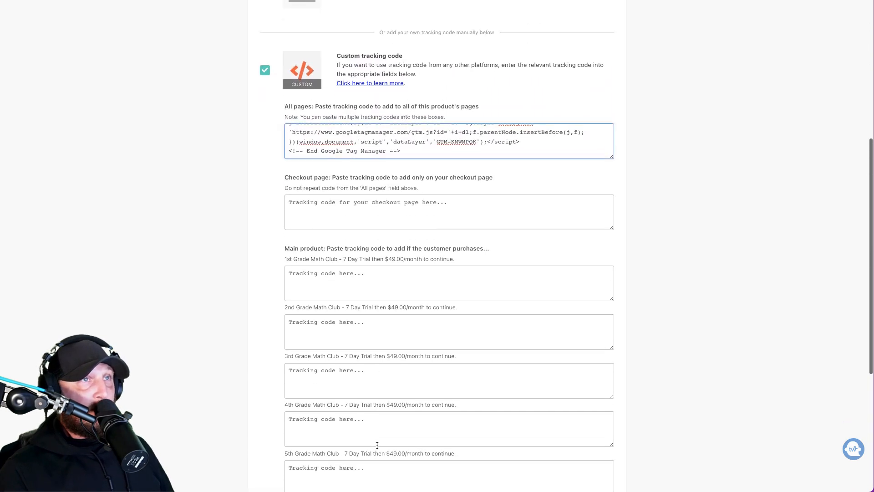
scroll("down", 3)
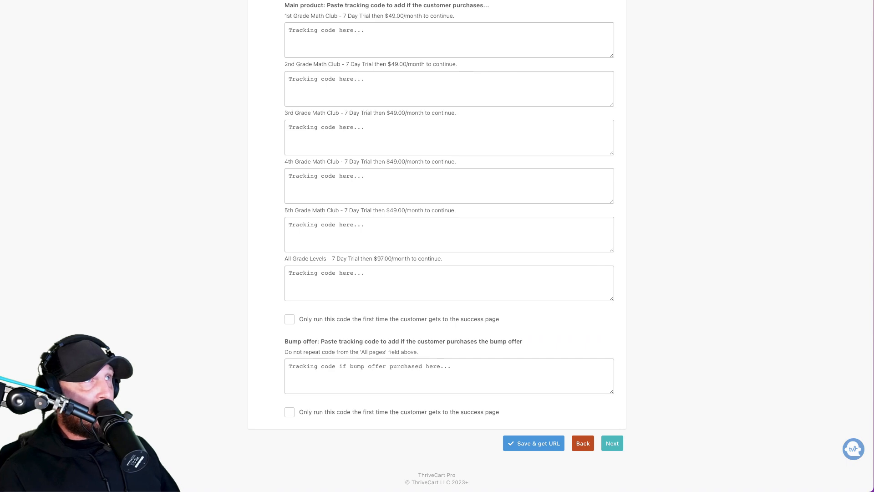